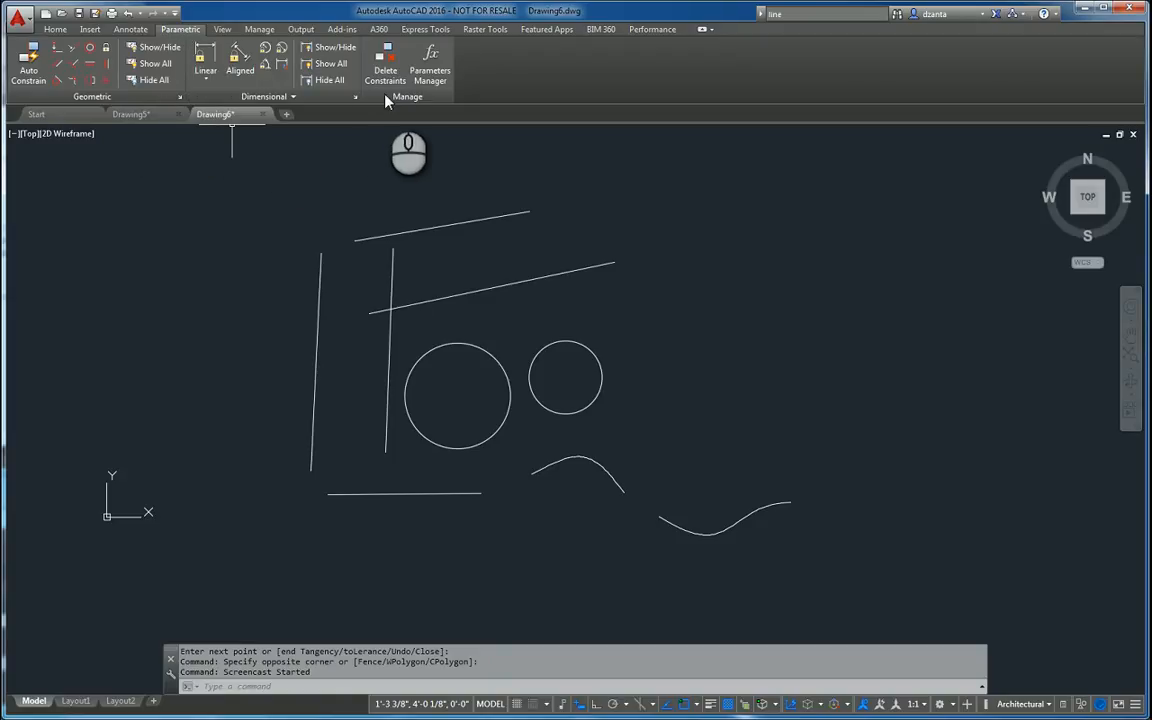
mouse_move(175, 212)
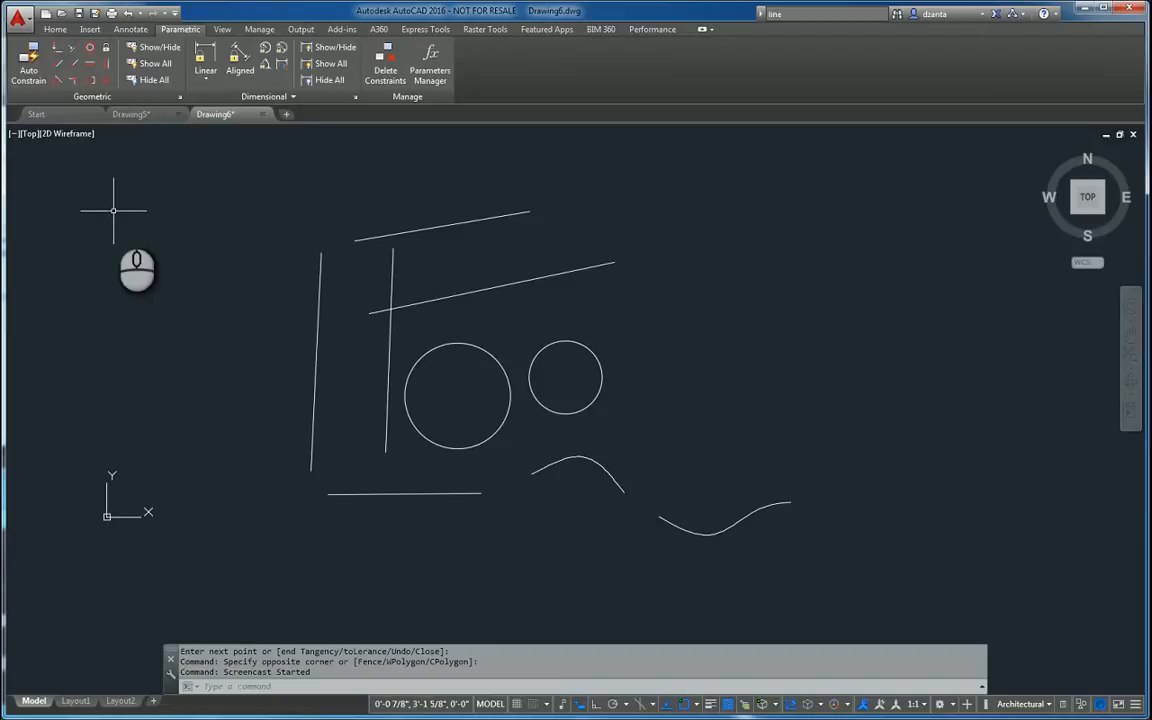
mouse_move(181, 315)
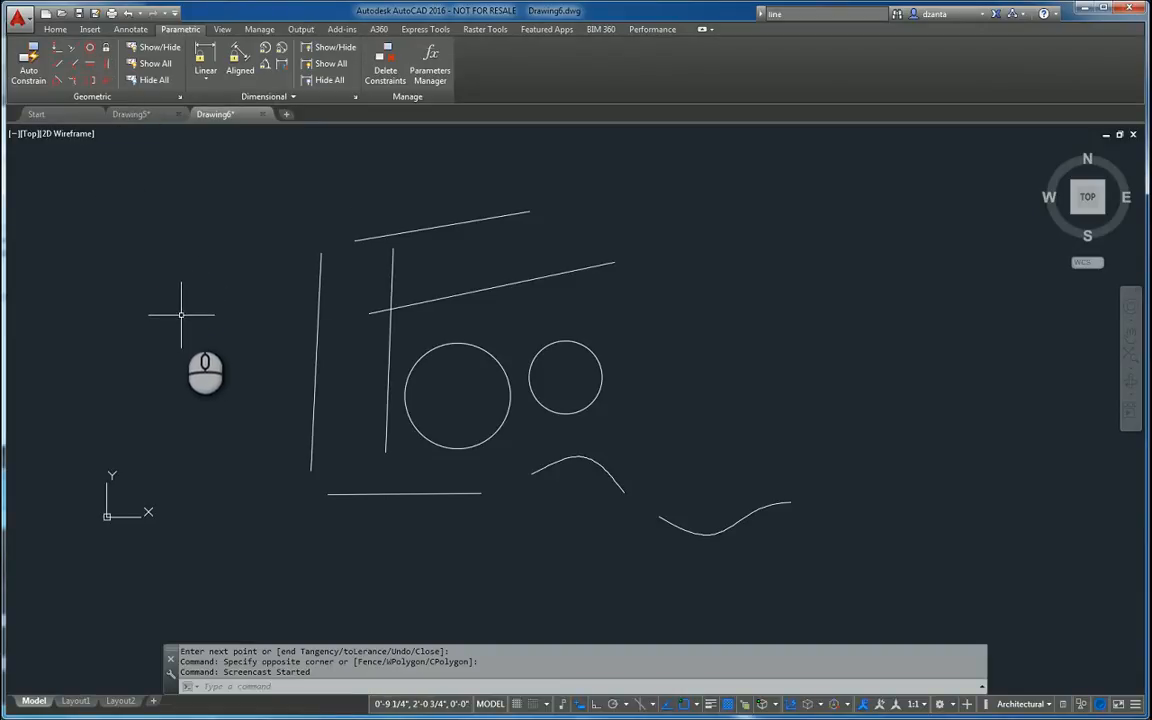
mouse_move(181, 308)
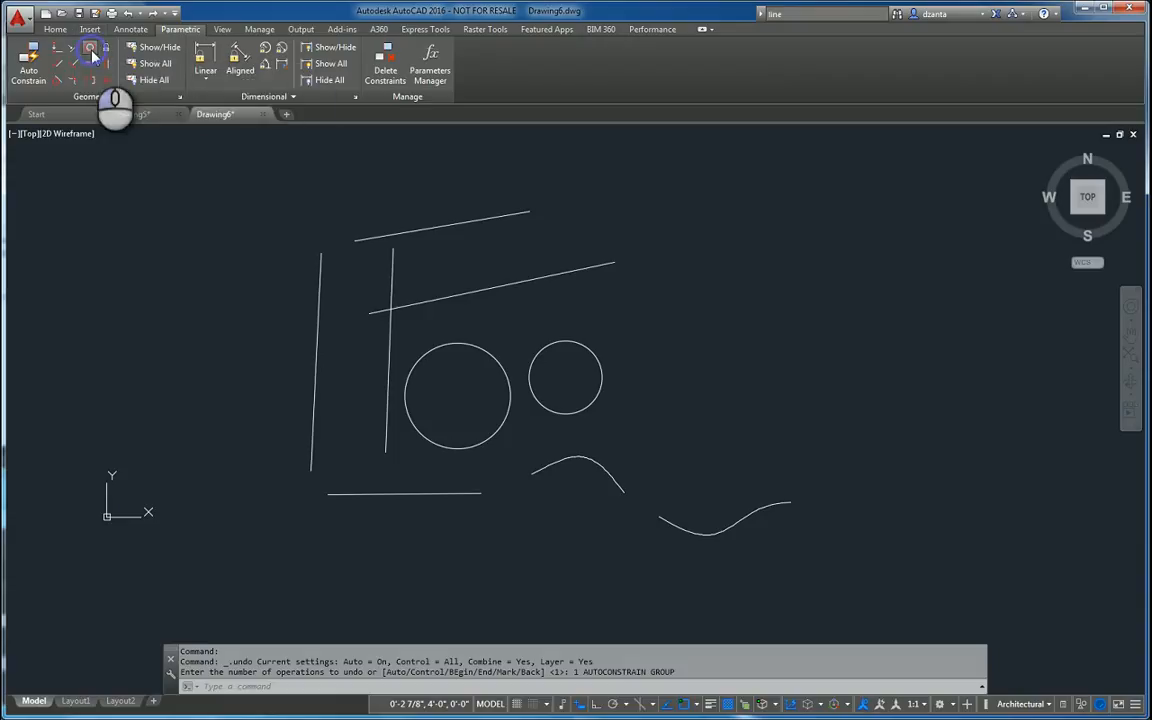
Constrain the circles concentric, the bottom line perpendicular, and the slanted lines parallel
click(458, 393)
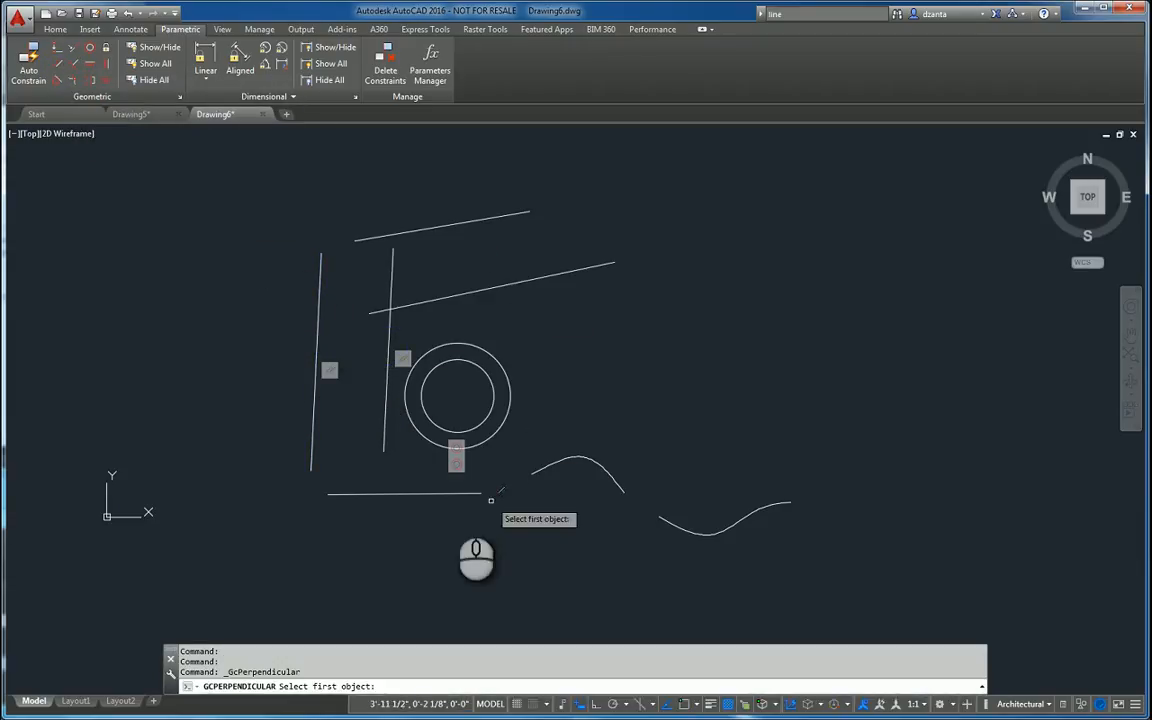
click(318, 360)
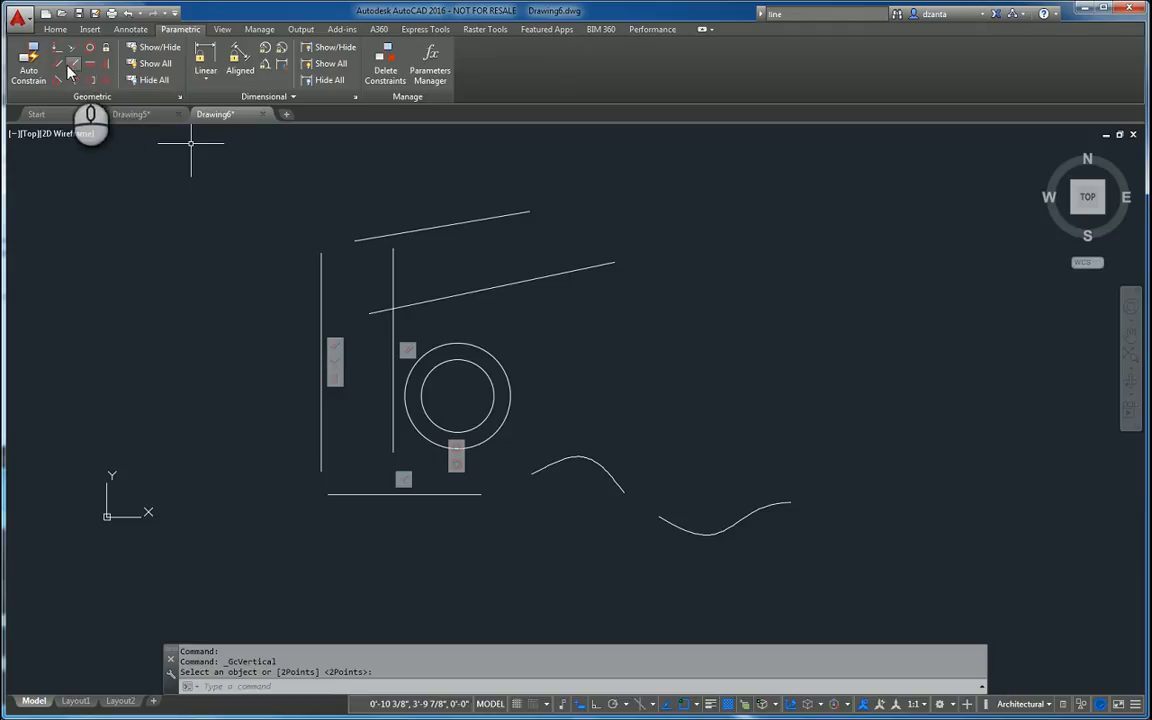
click(513, 214)
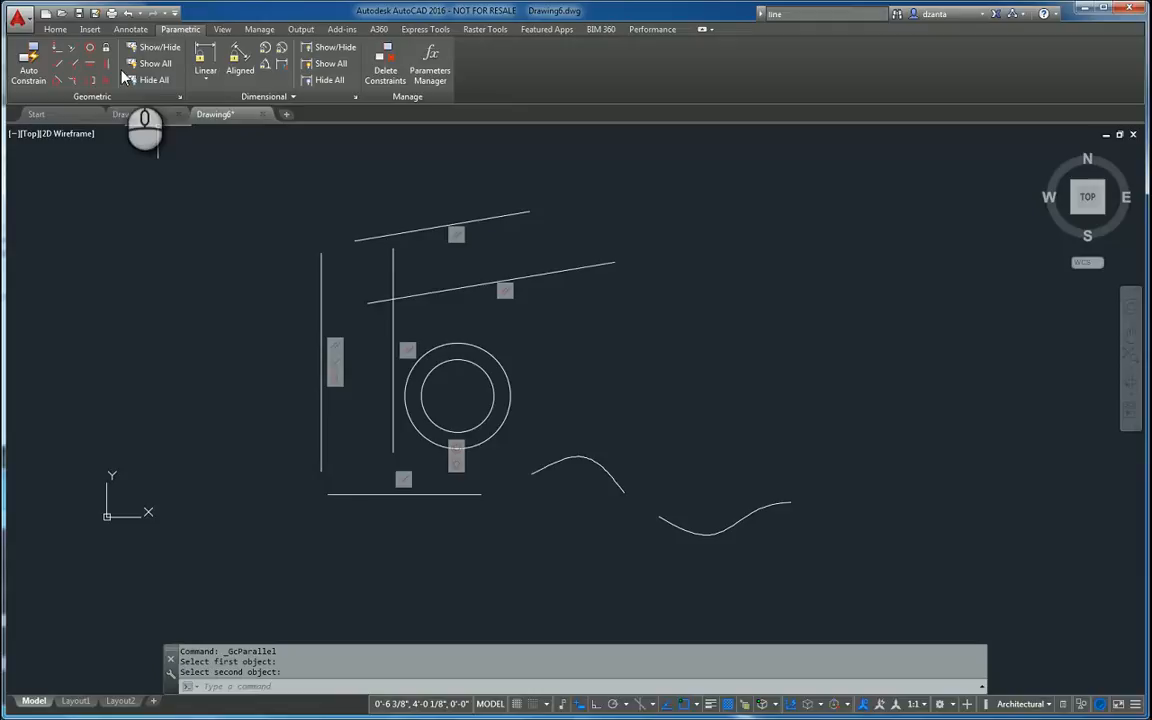
mouse_move(107, 80)
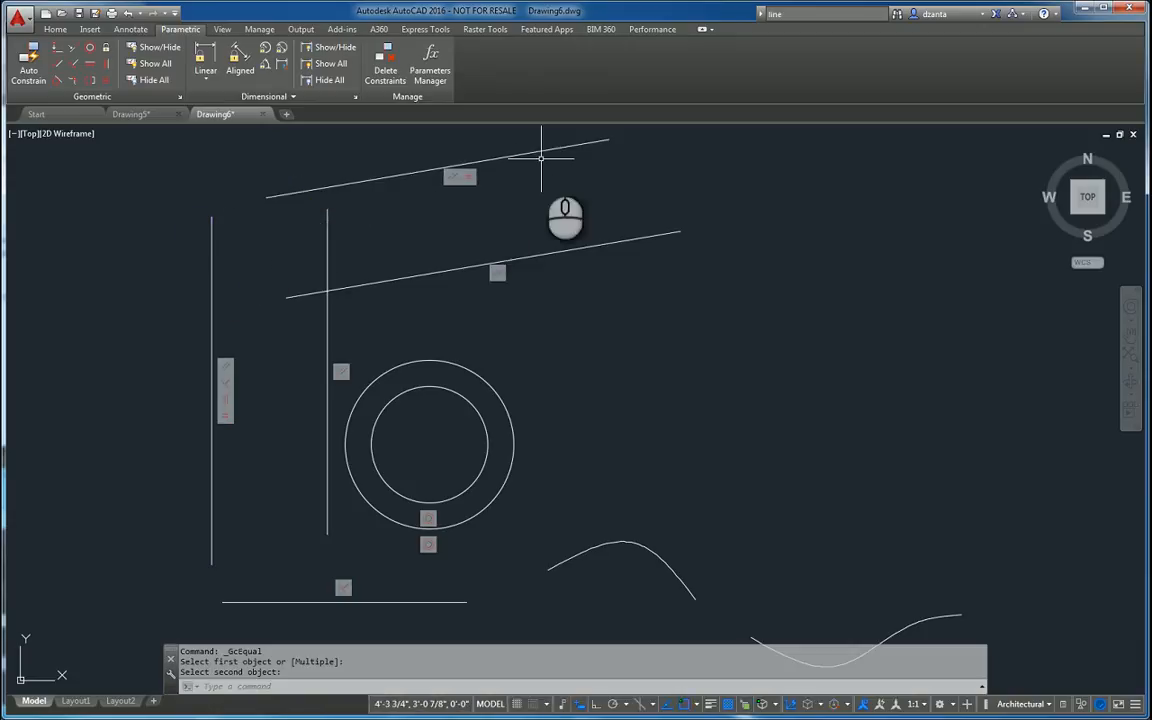
mouse_move(180, 242)
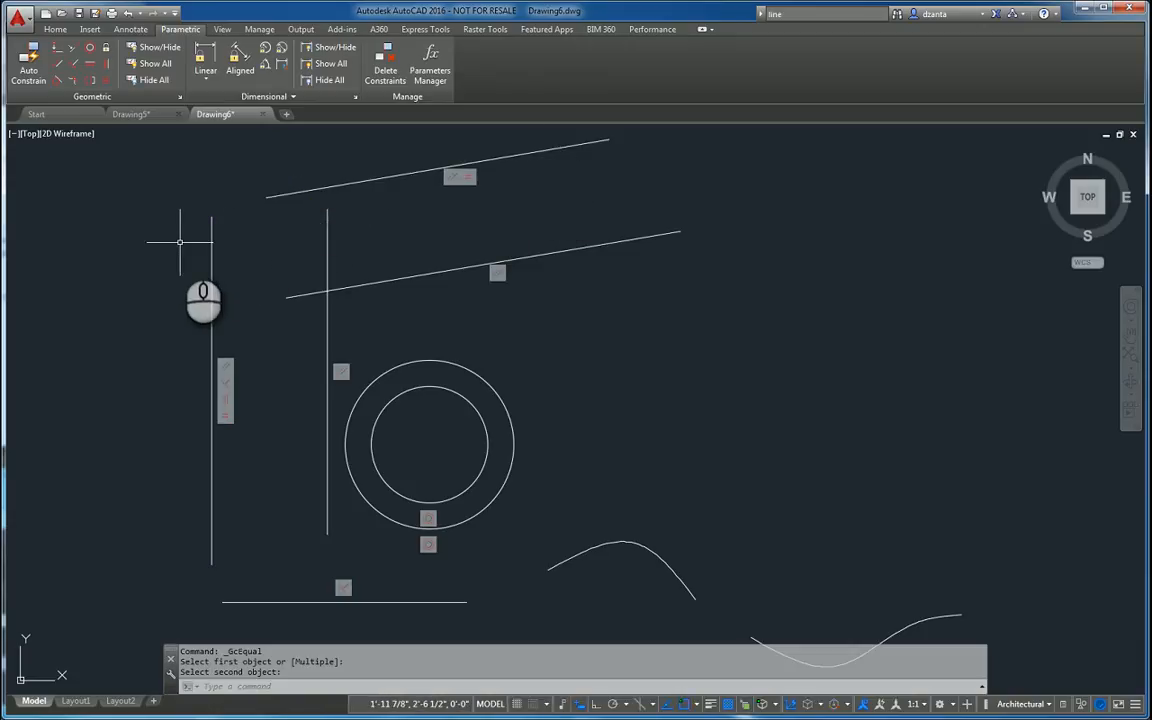
mouse_move(90, 80)
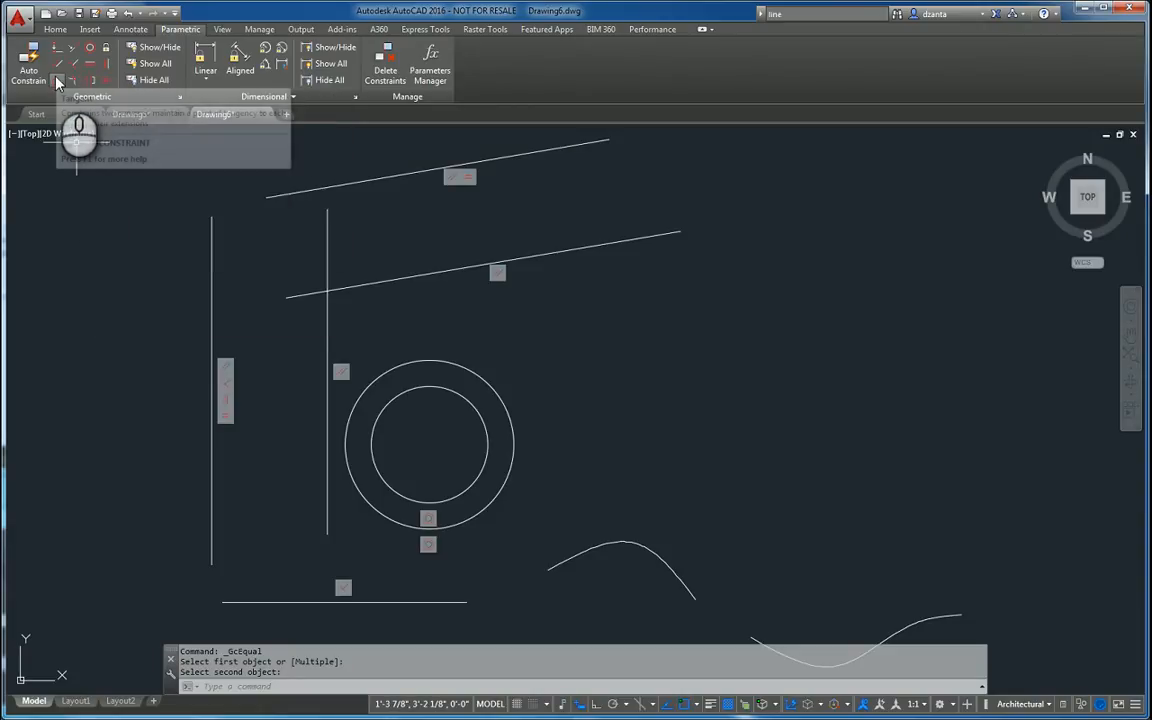
mouse_move(77, 82)
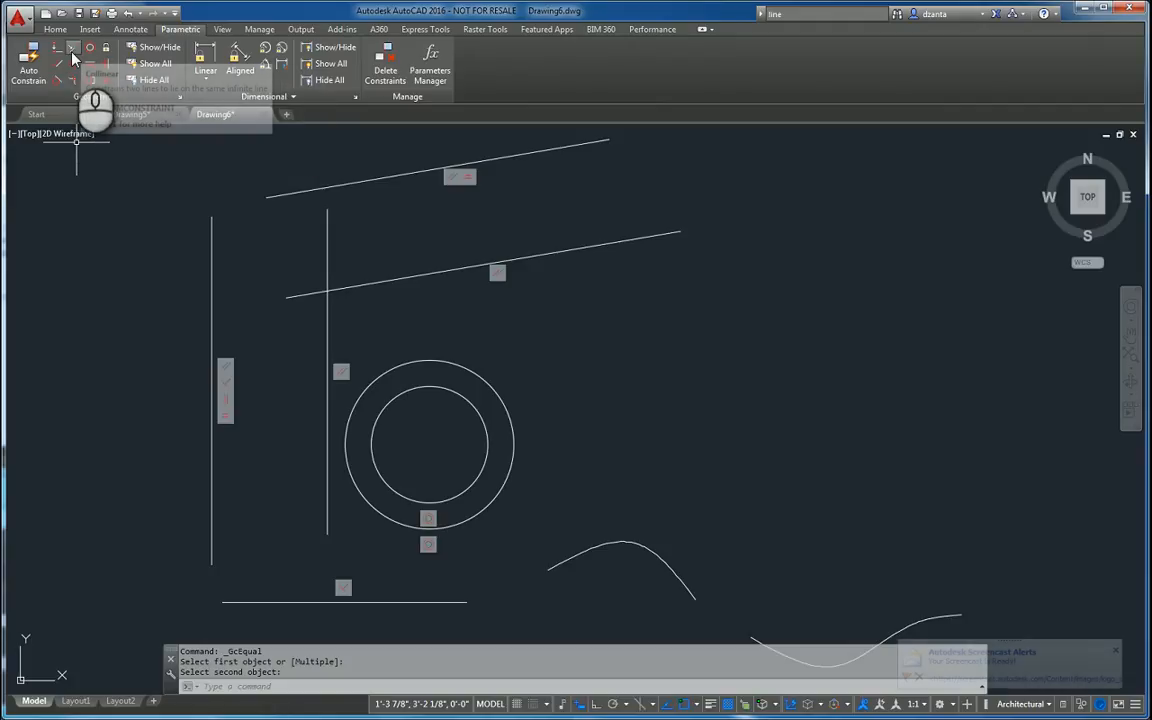
mouse_move(73, 55)
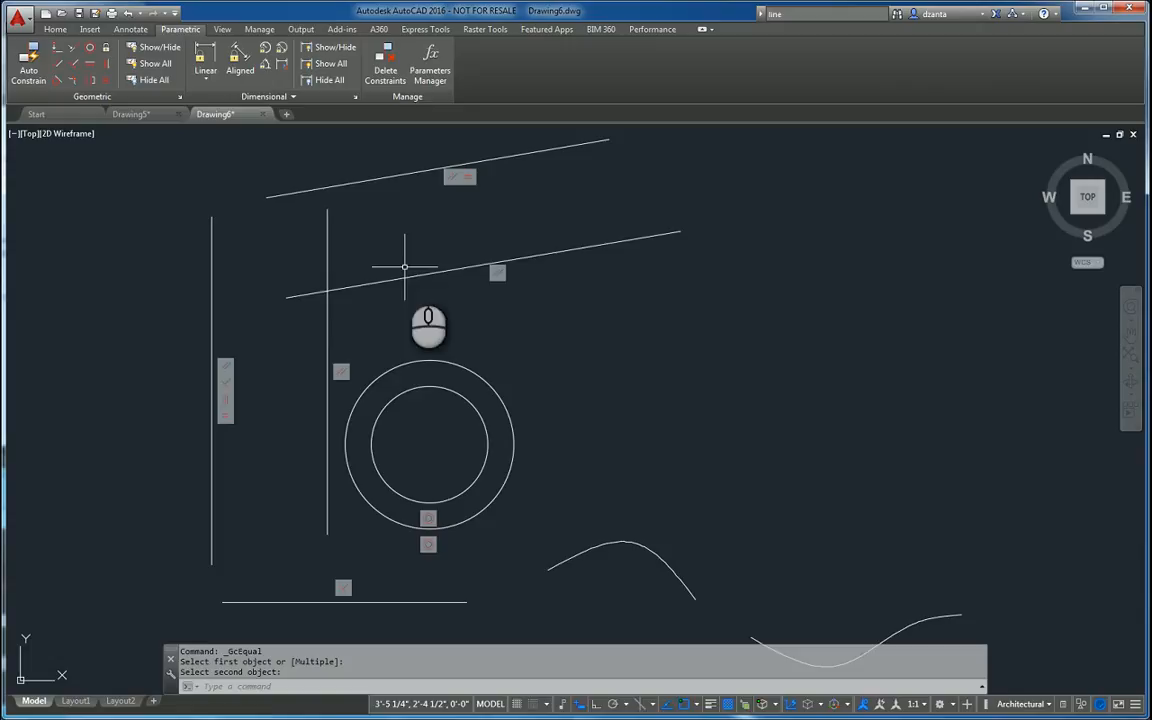
mouse_move(680, 293)
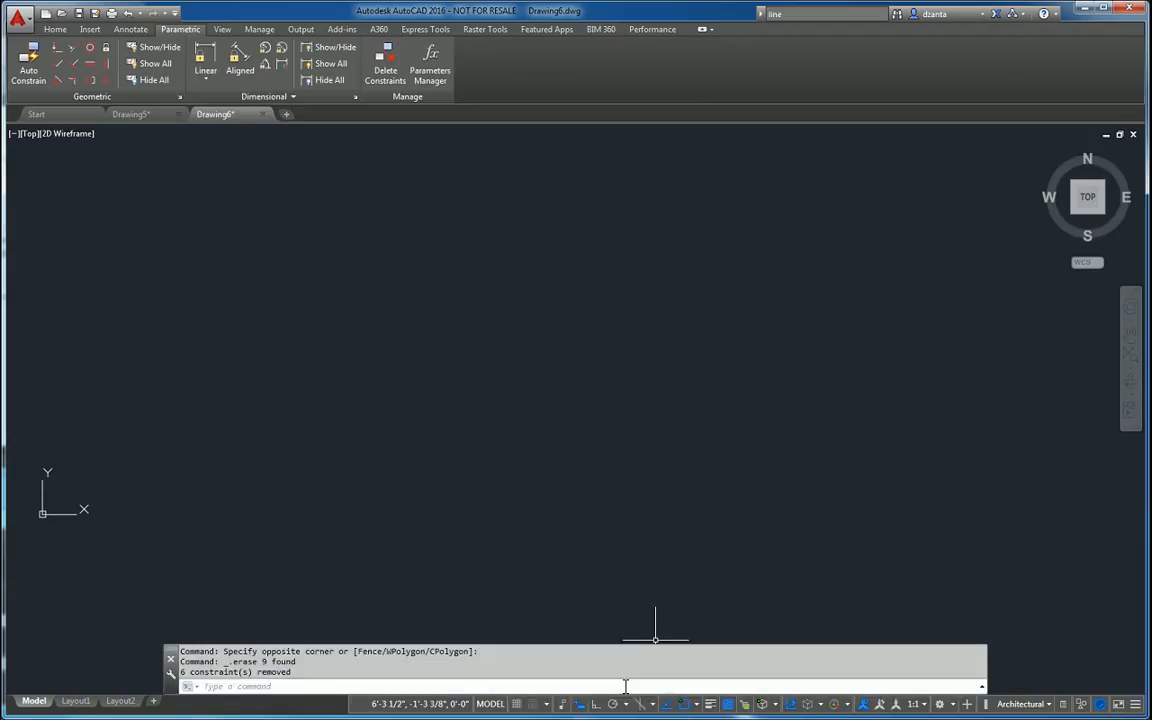
mouse_move(1138, 703)
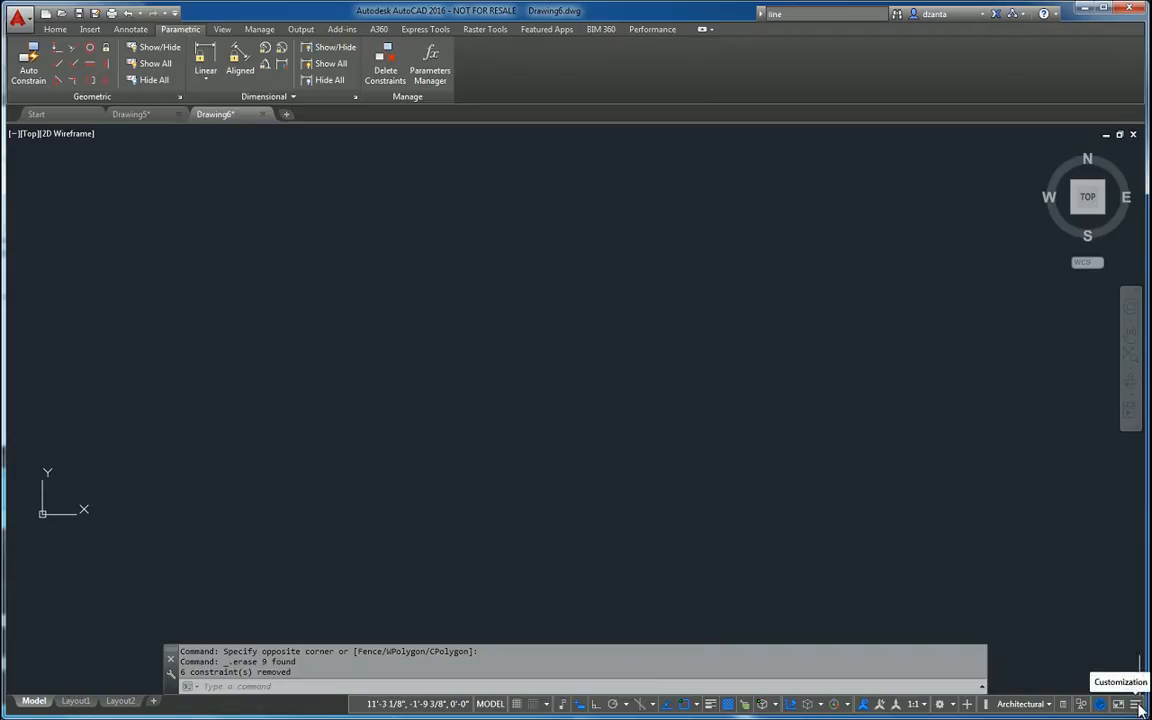
Add Infer Constraints to the status bar and switch it on
click(1138, 703)
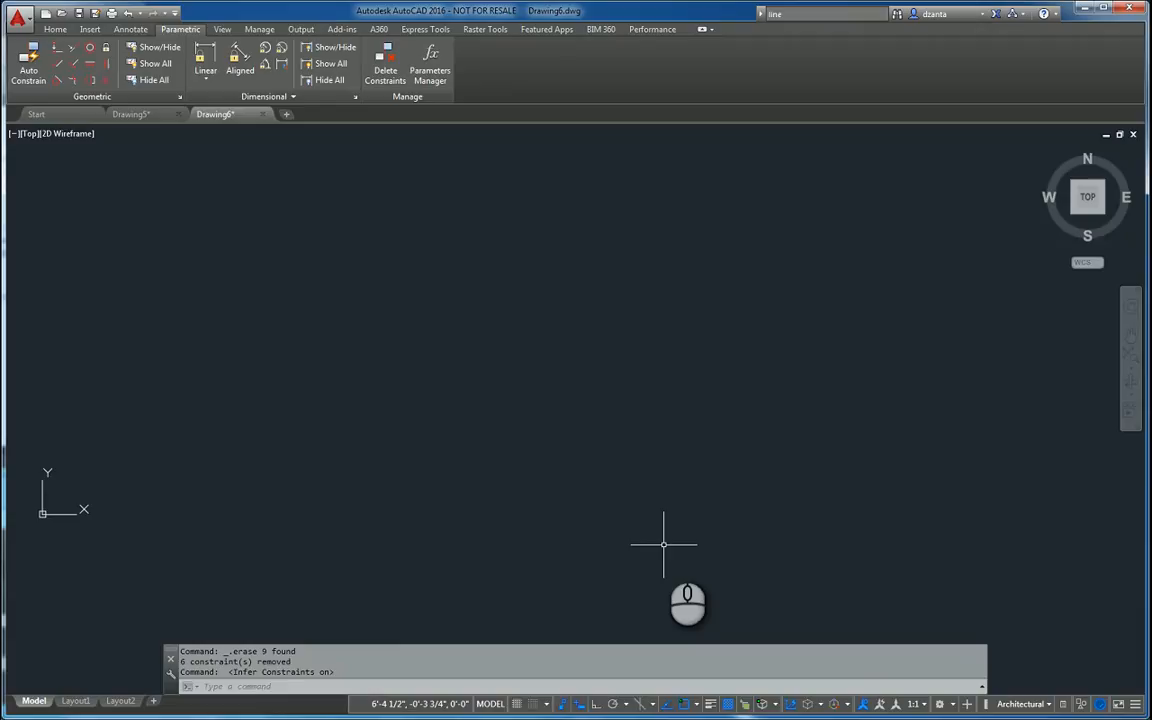
mouse_move(491, 443)
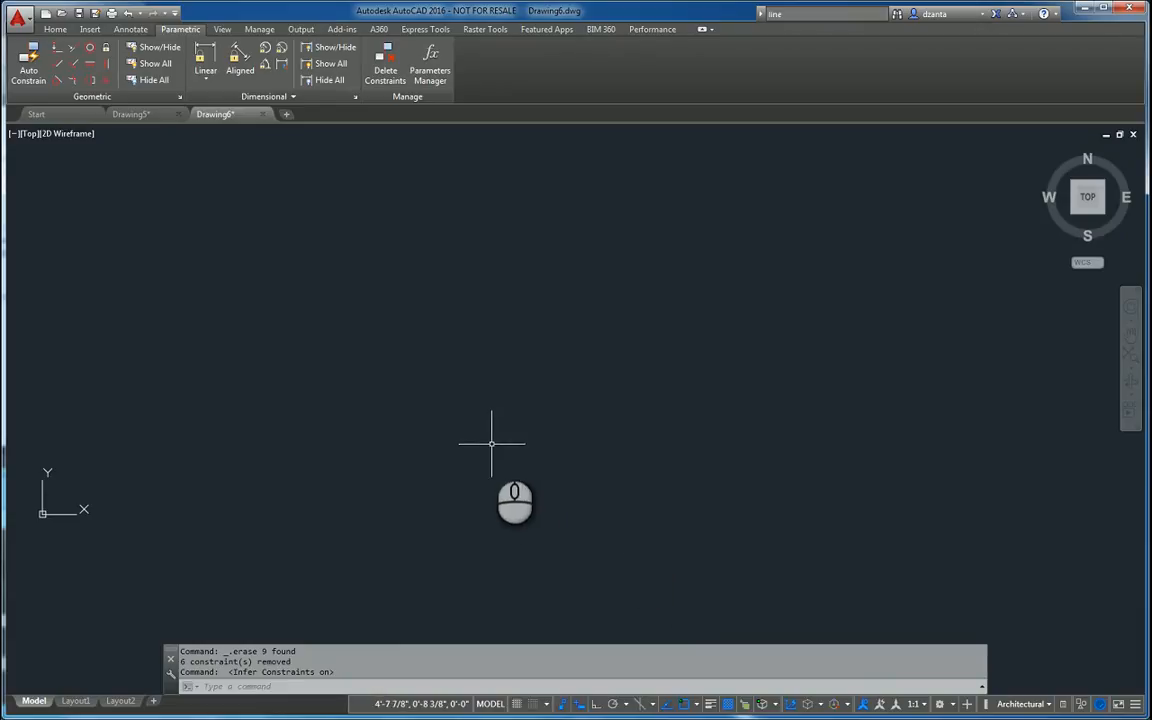
click(55, 28)
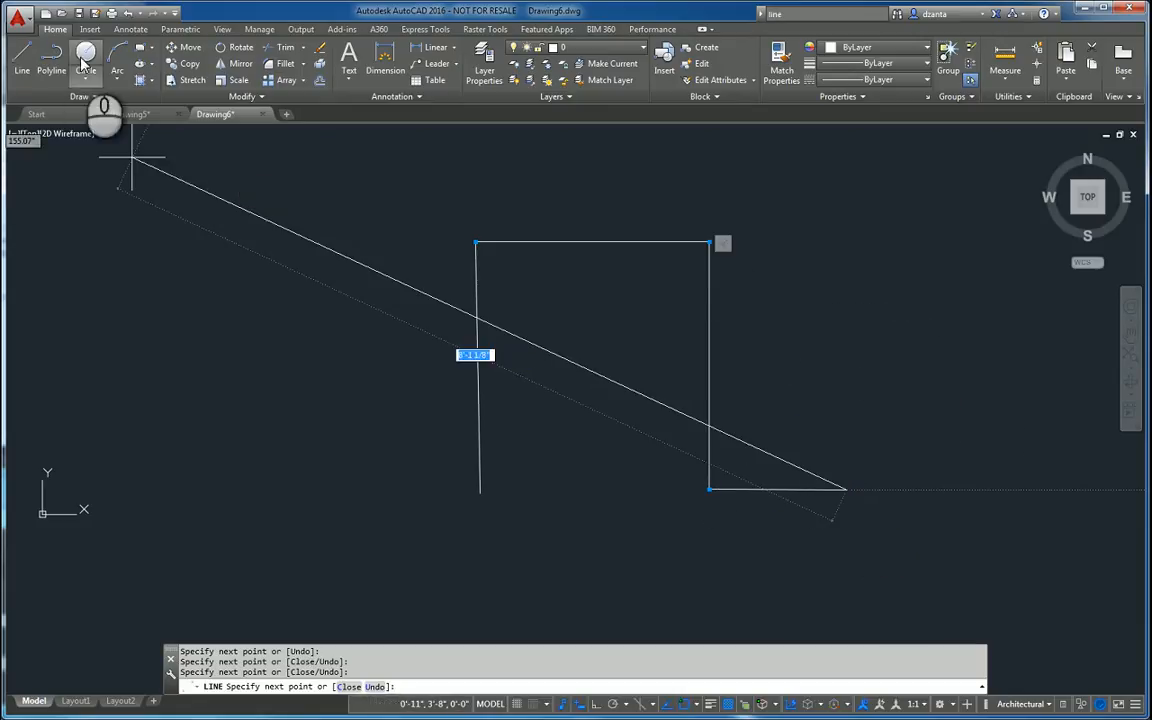
Finish the connected line chain and draw an outer circle with a smaller one inside
click(85, 57)
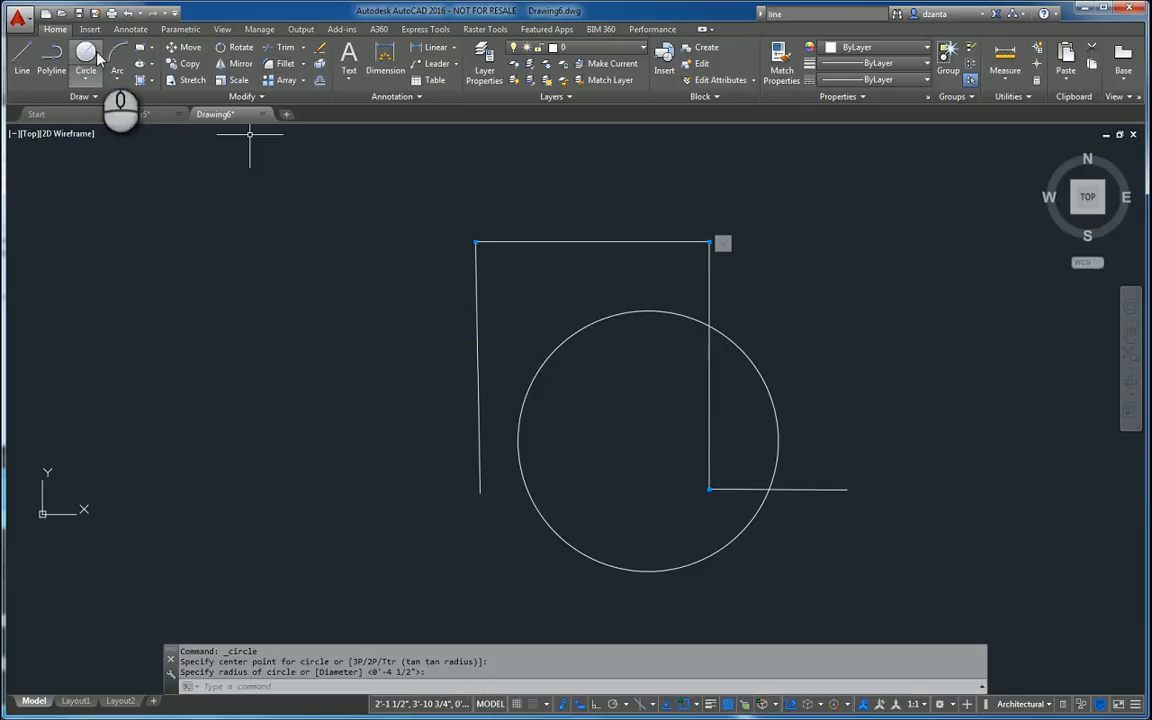
click(648, 440)
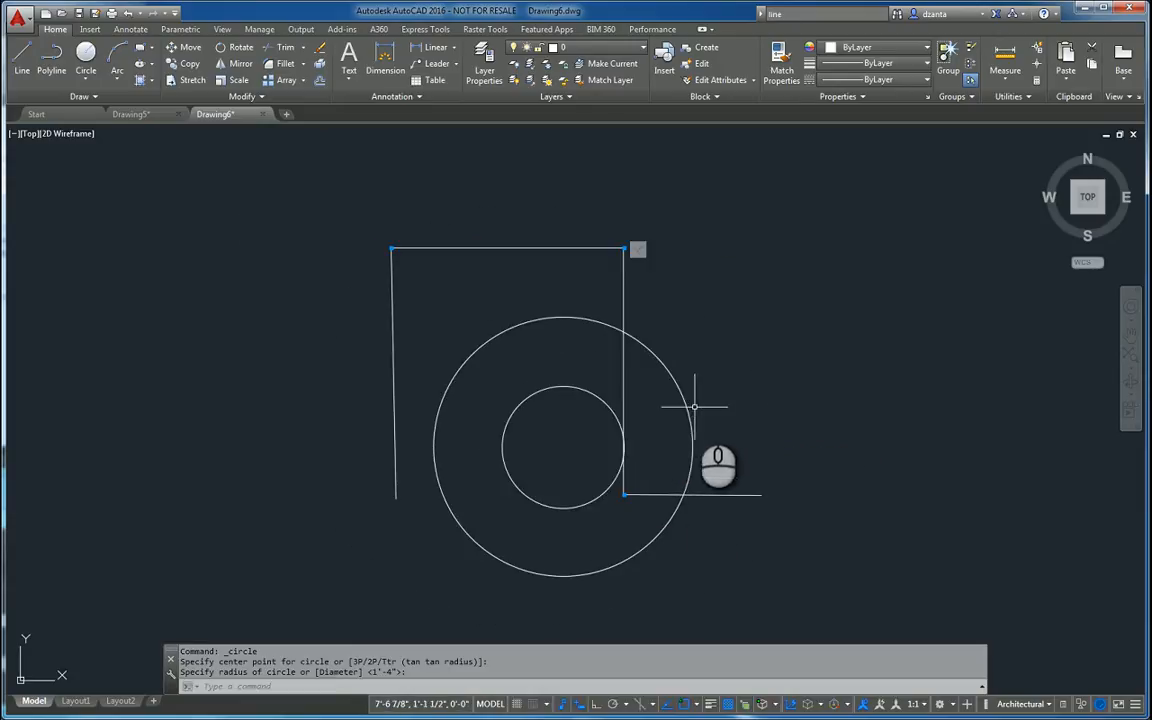
mouse_move(637, 265)
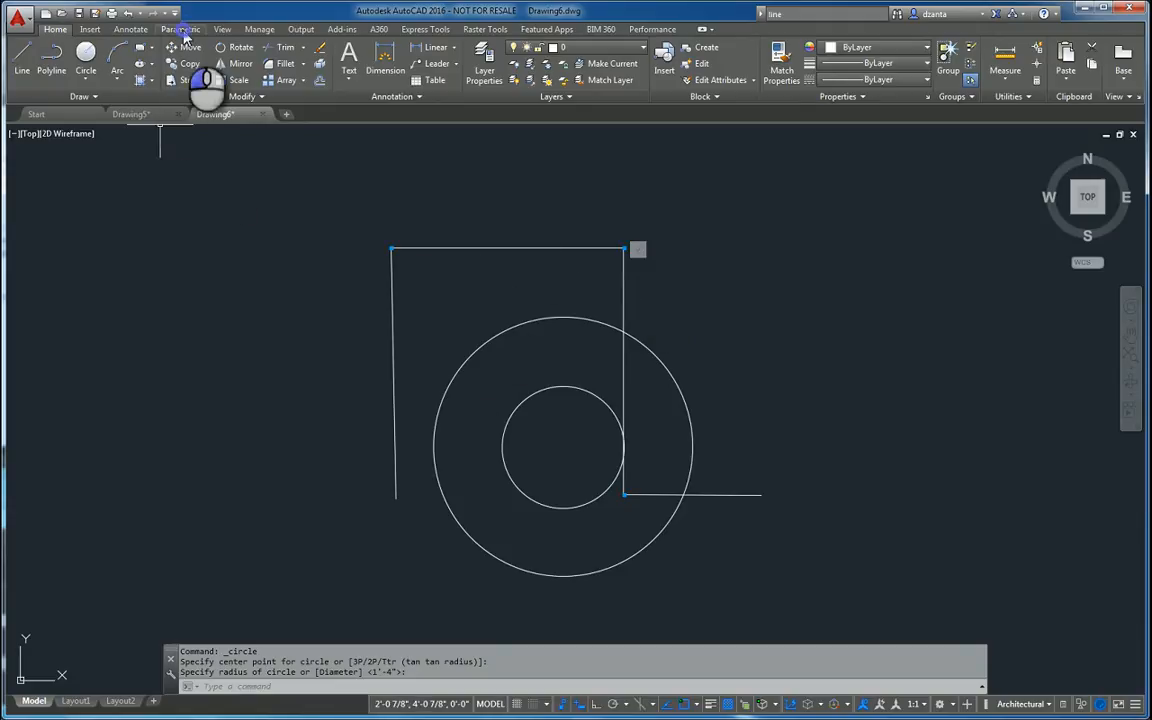
Apply Concentric to both circles and Vertical to the left line from the Parametric tab
click(181, 28)
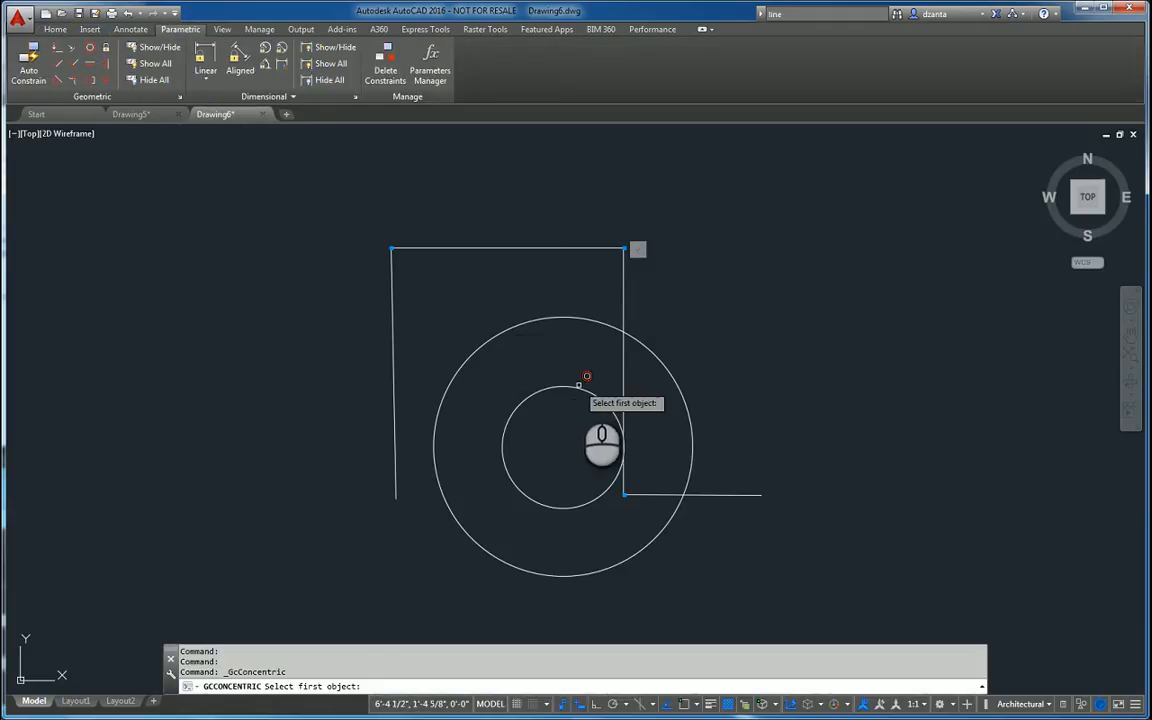
click(573, 320)
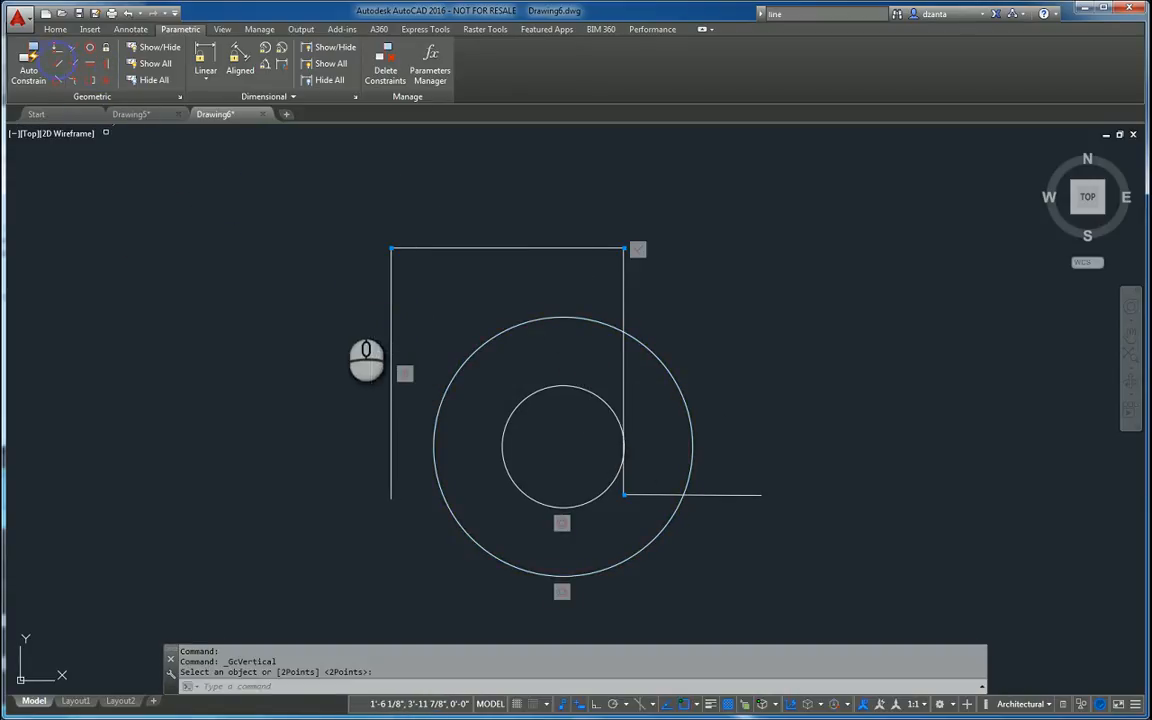
click(391, 370)
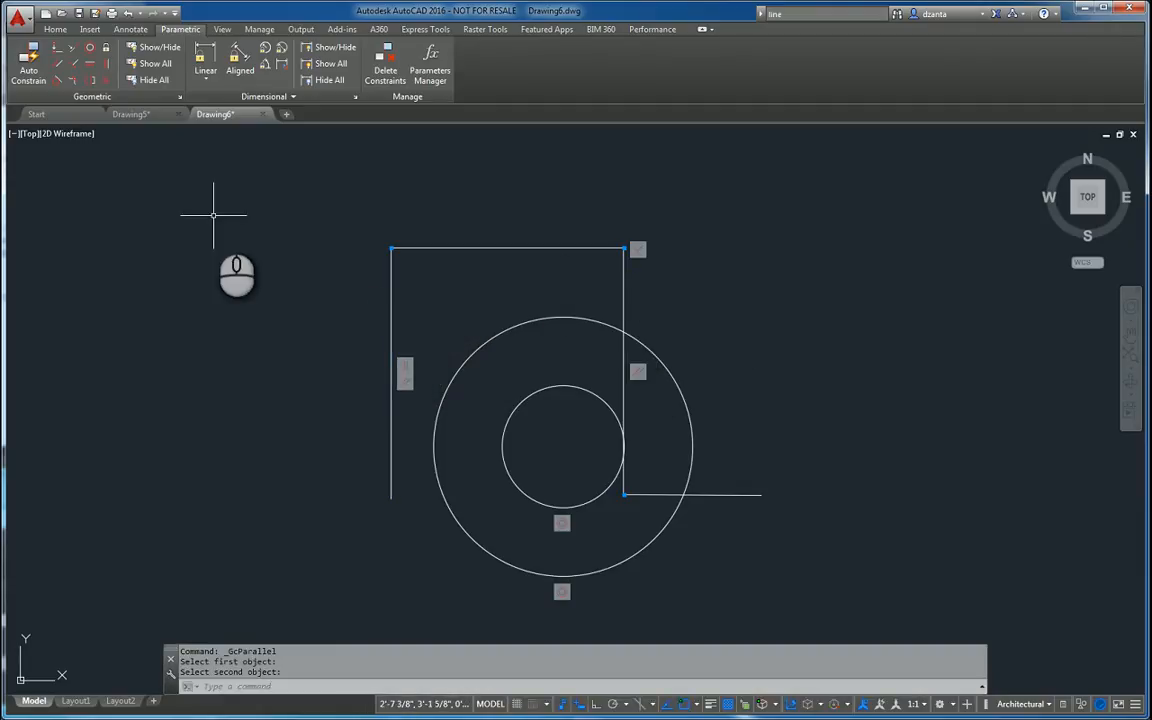
mouse_move(220, 211)
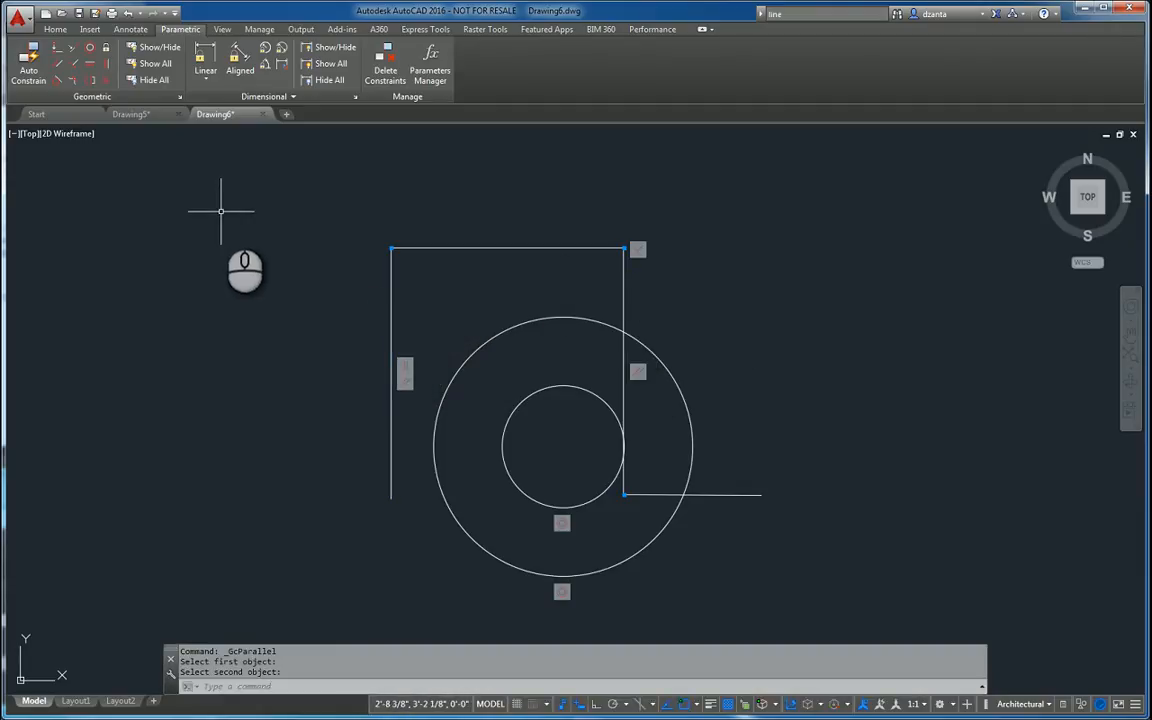